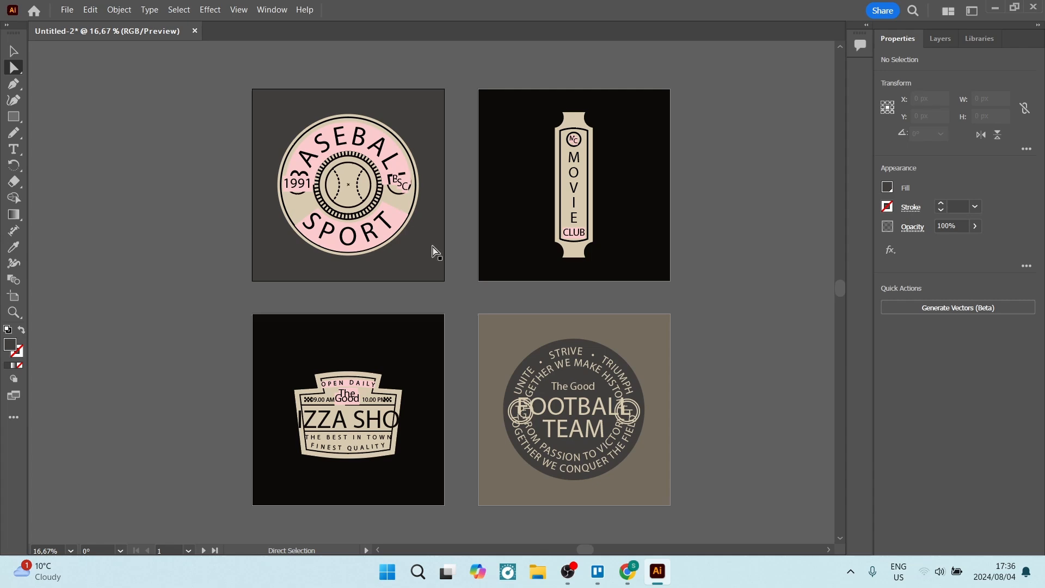
mouse_move(498, 227)
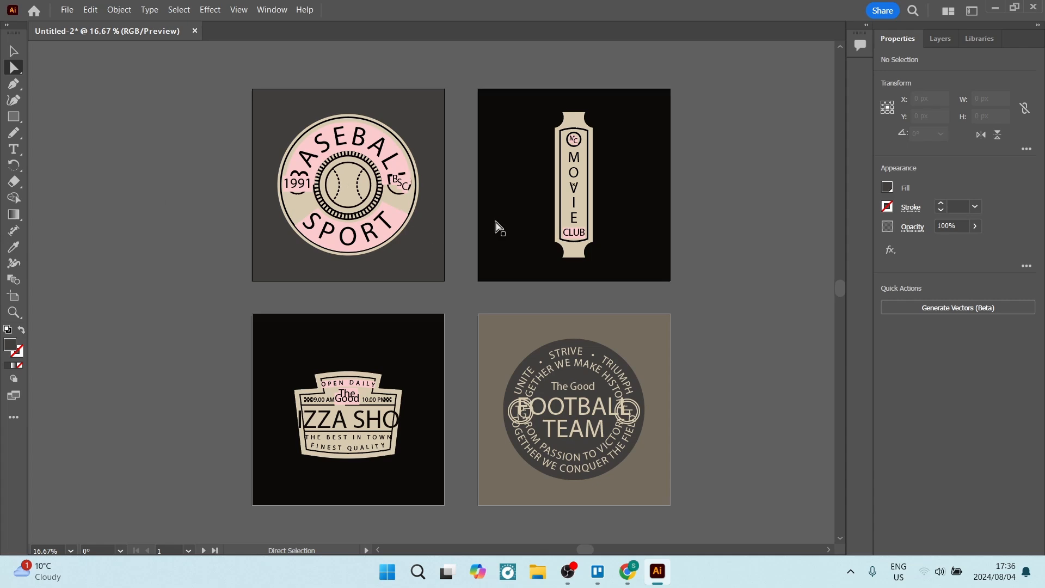
Review the artboards list, then bring up Export for Screens from the File menu.
left_click(271, 10)
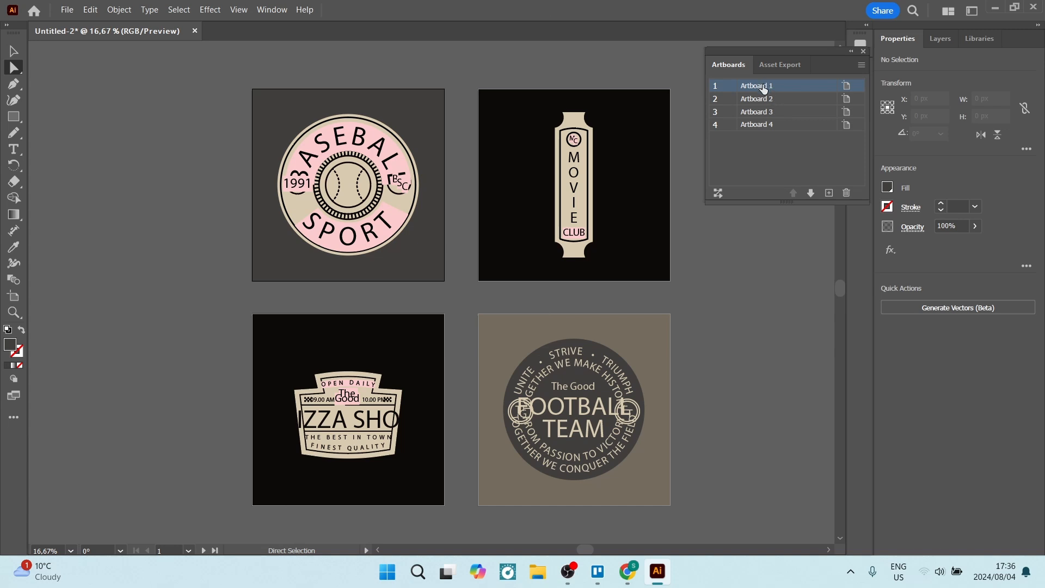
mouse_move(763, 98)
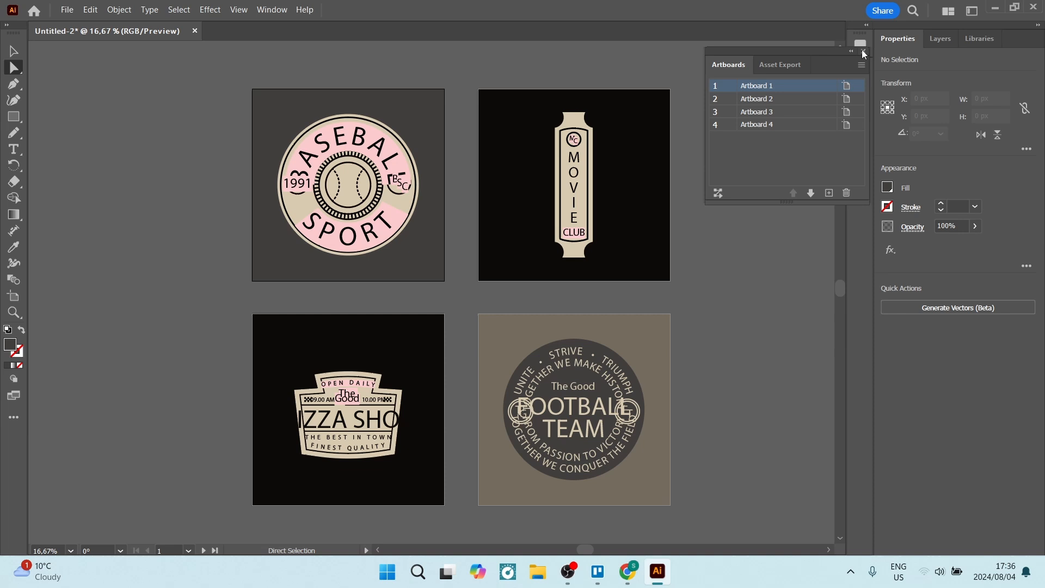
left_click(862, 53)
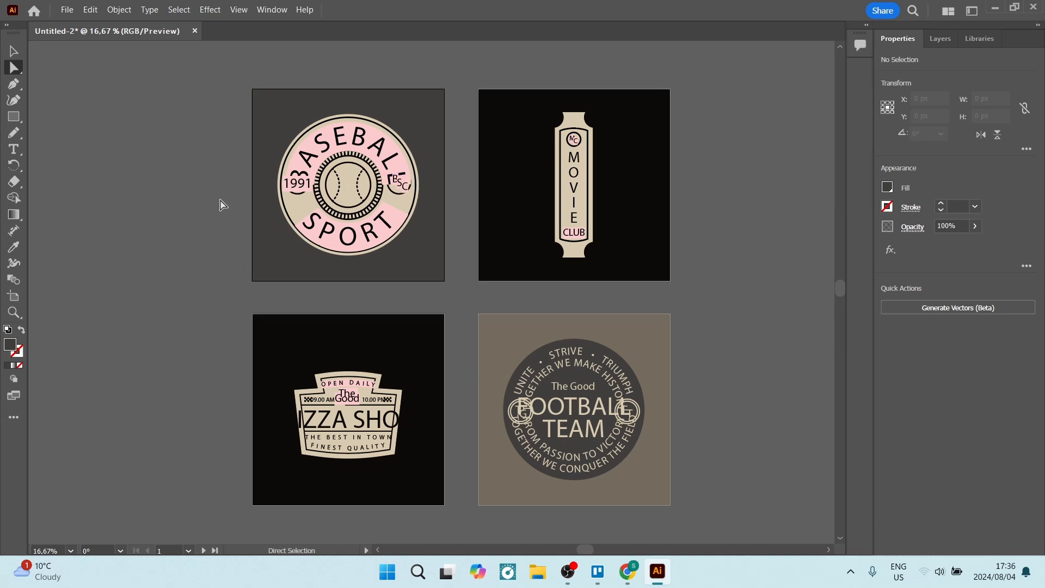
mouse_move(88, 10)
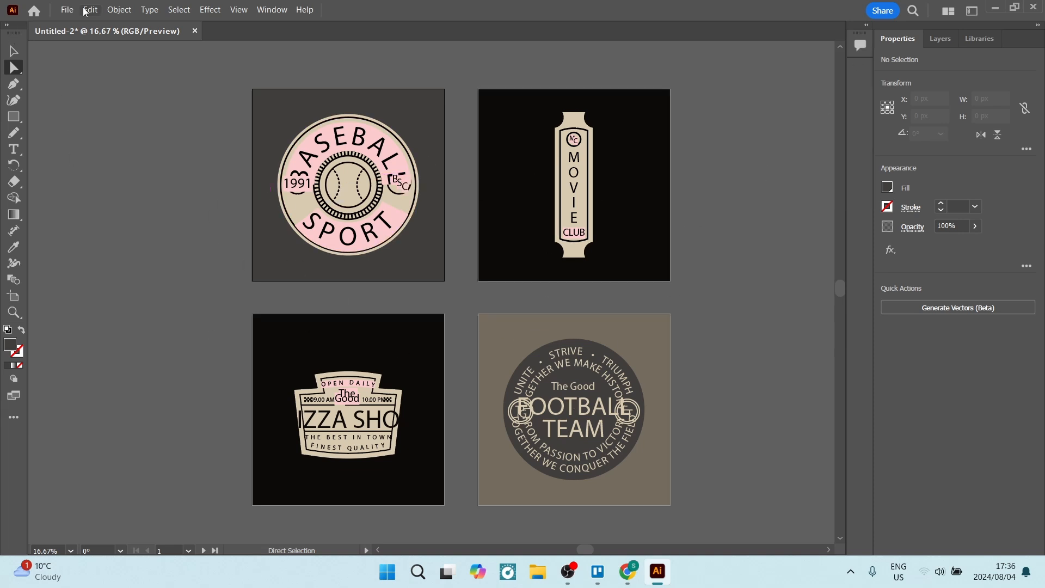
left_click(67, 9)
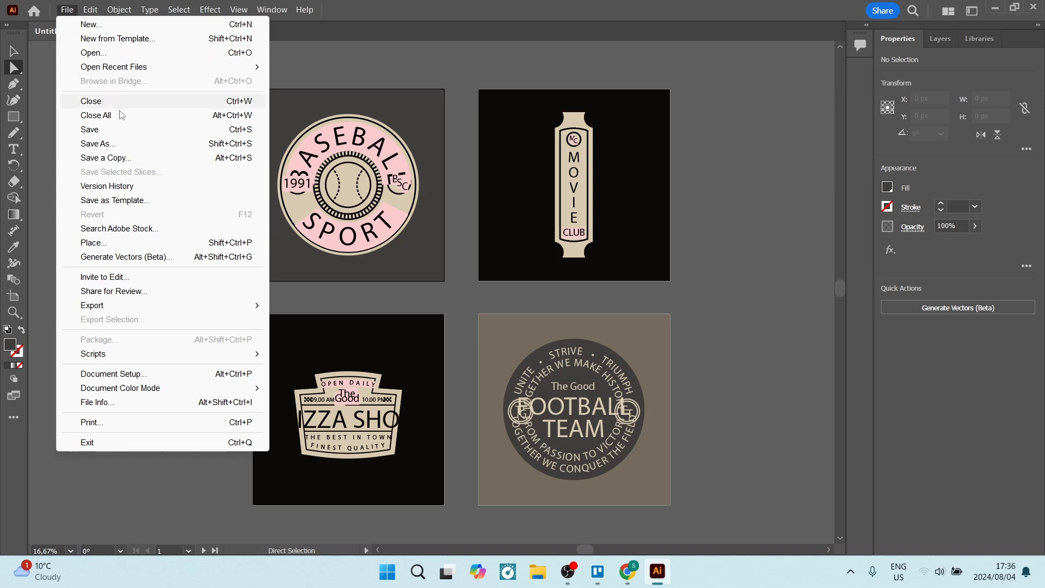
mouse_move(91, 305)
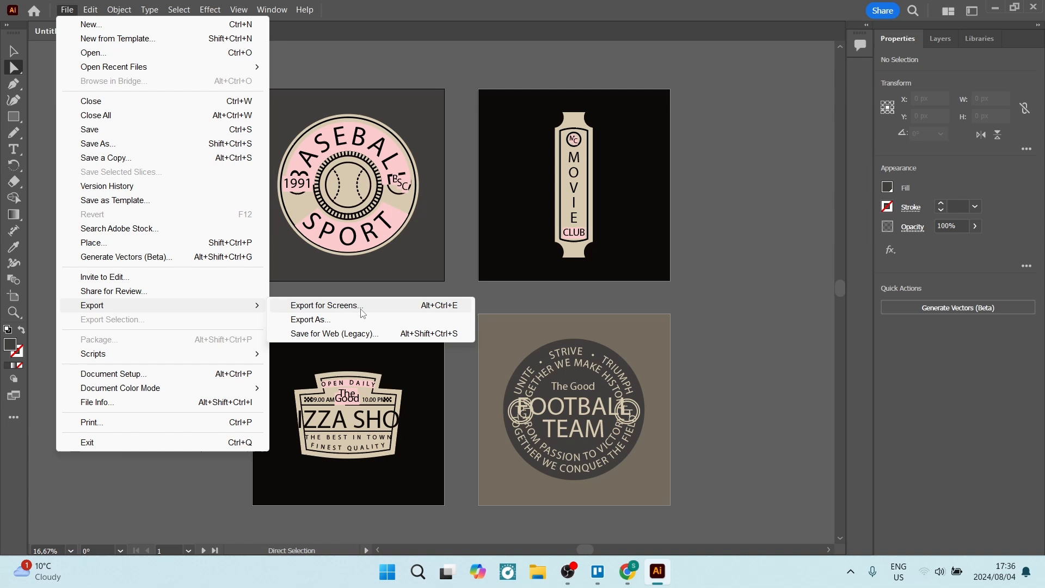
left_click(324, 305)
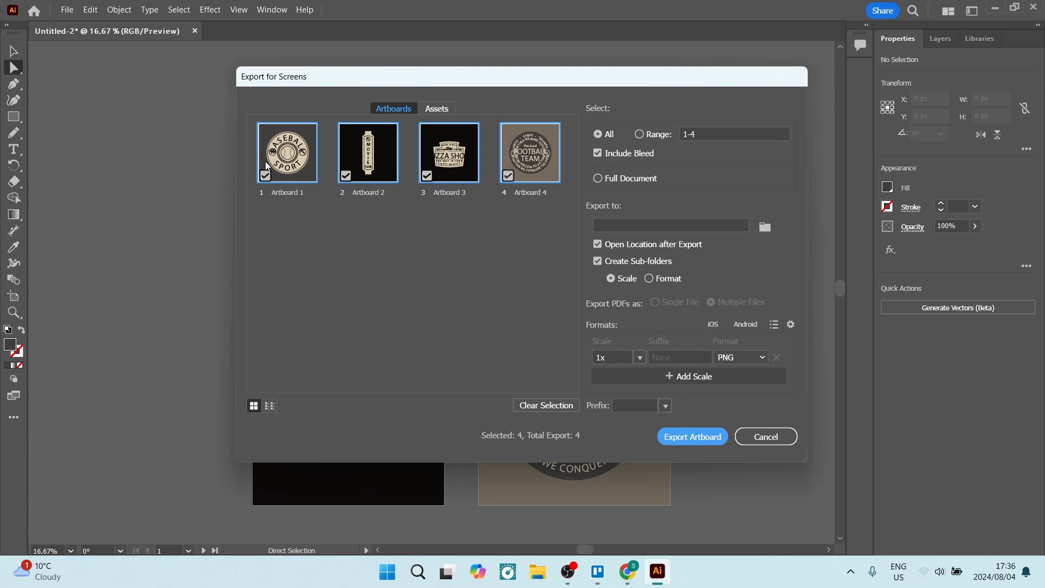
mouse_move(590, 168)
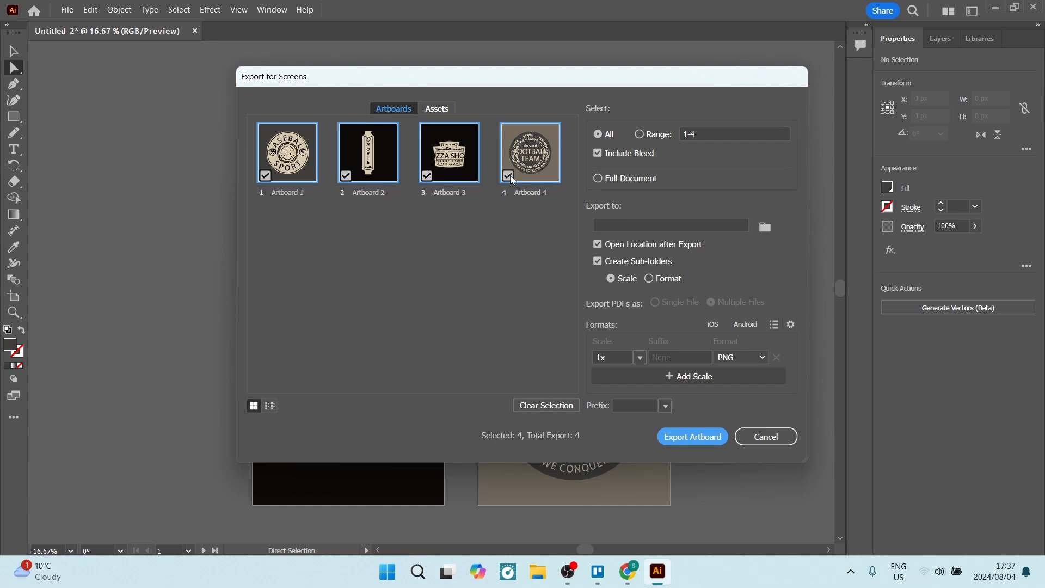
mouse_move(598, 135)
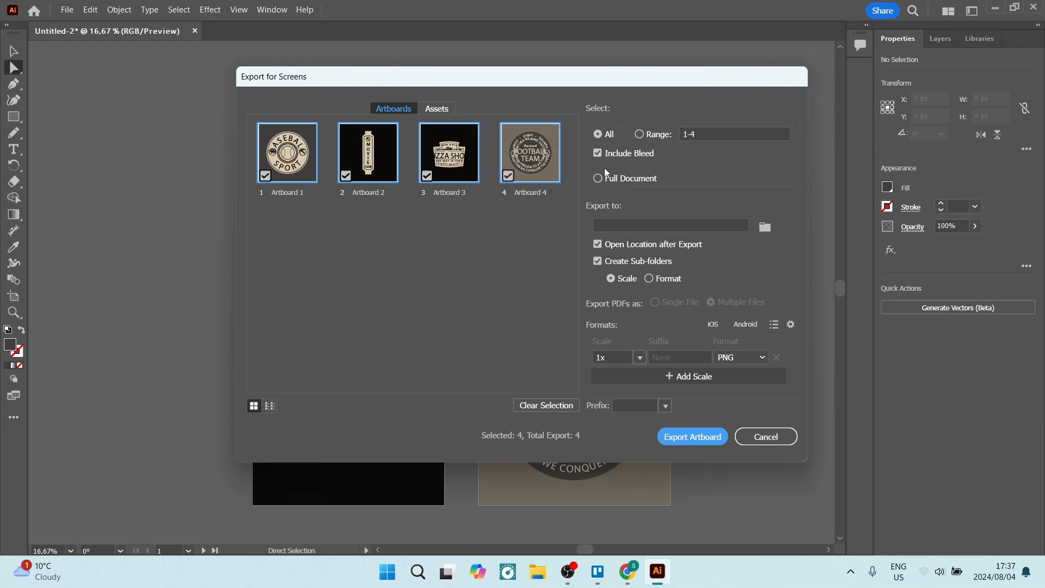
mouse_move(624, 212)
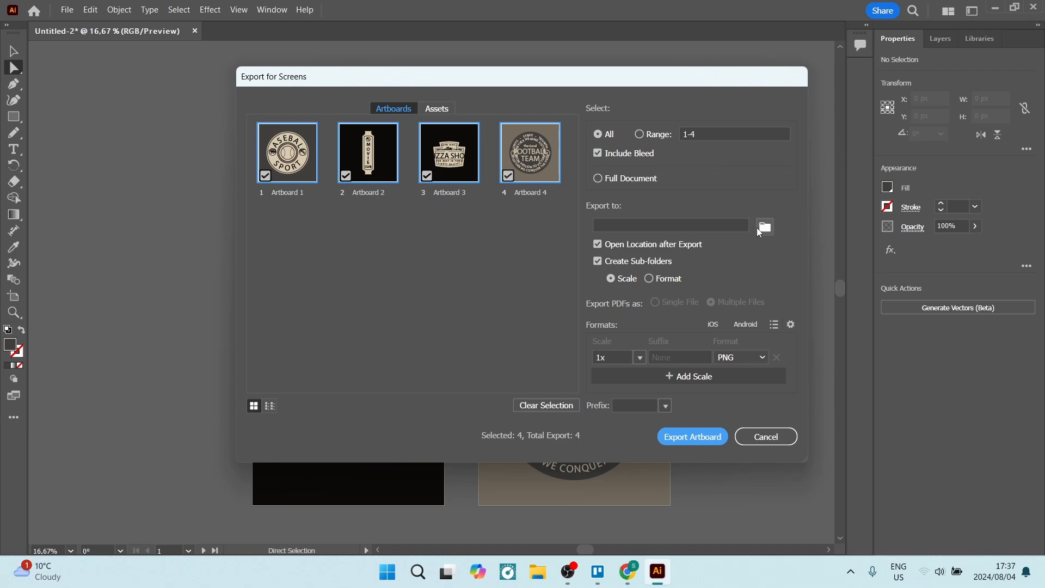
Set the Desktop as the export destination folder for all four artboards.
left_click(764, 227)
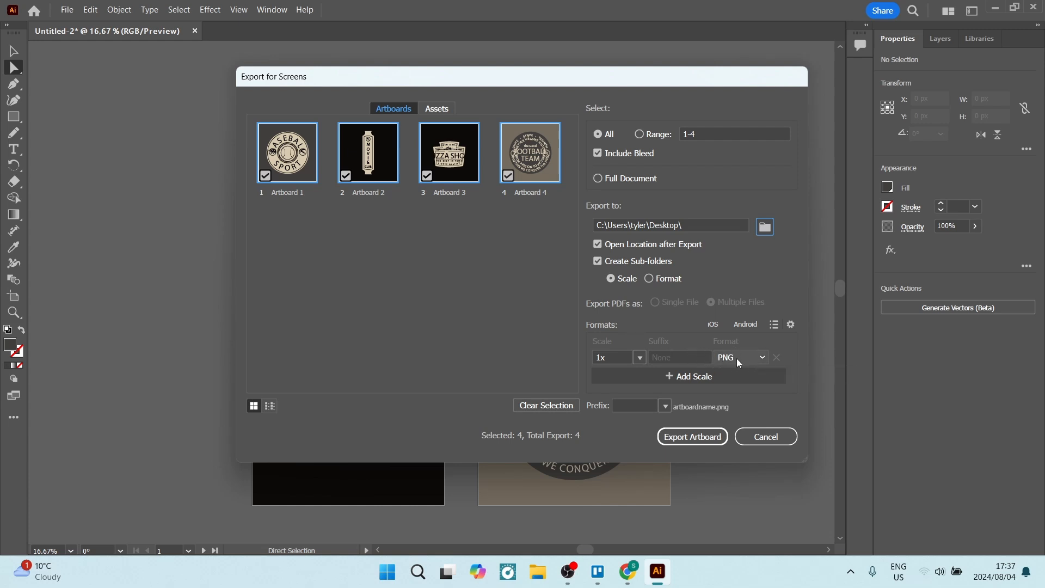
Switch the export format from PNG to PDF and bring up the advanced format settings.
left_click(741, 357)
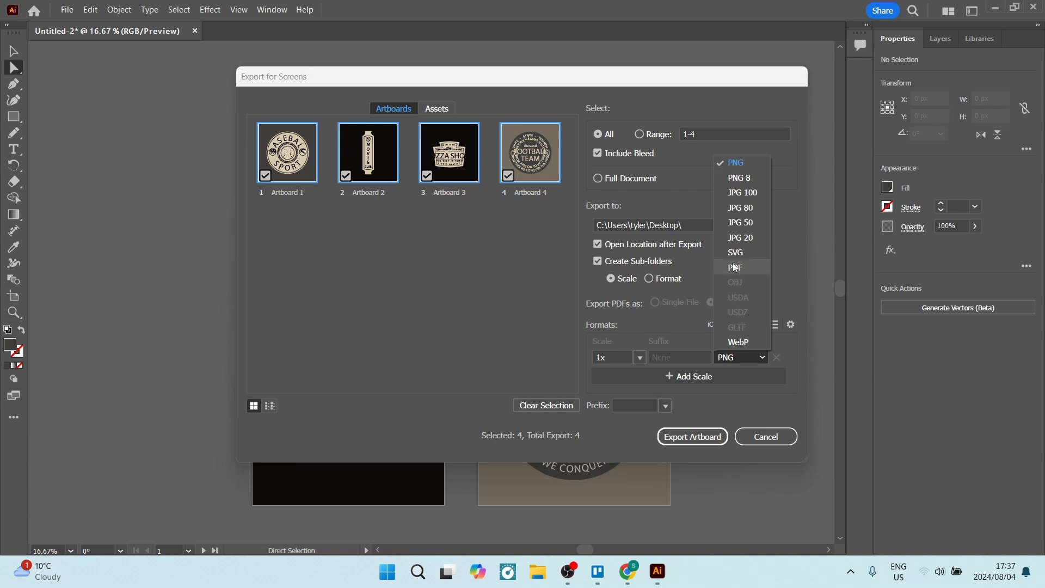
left_click(735, 267)
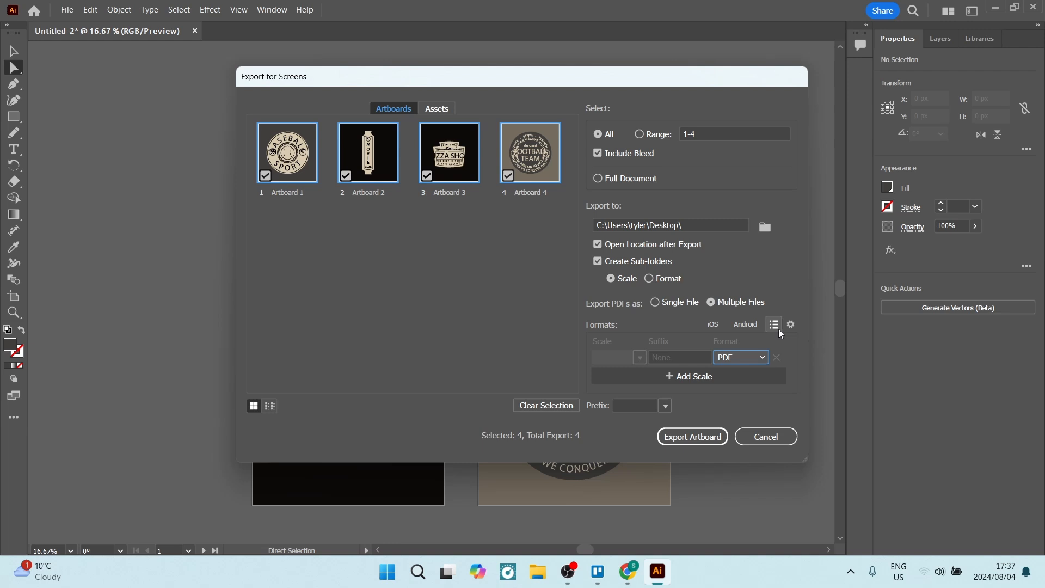
mouse_move(791, 324)
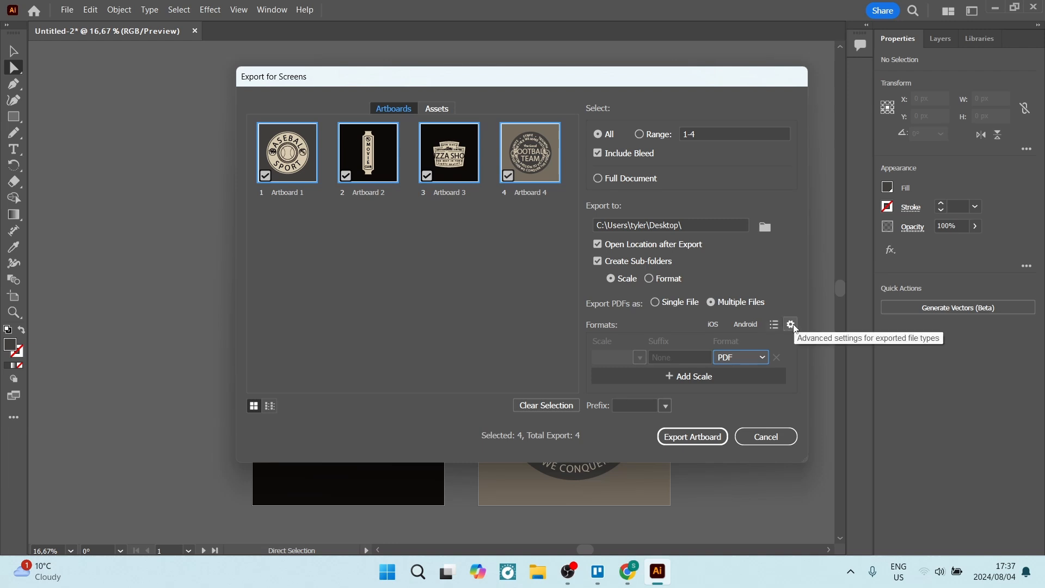
left_click(791, 326)
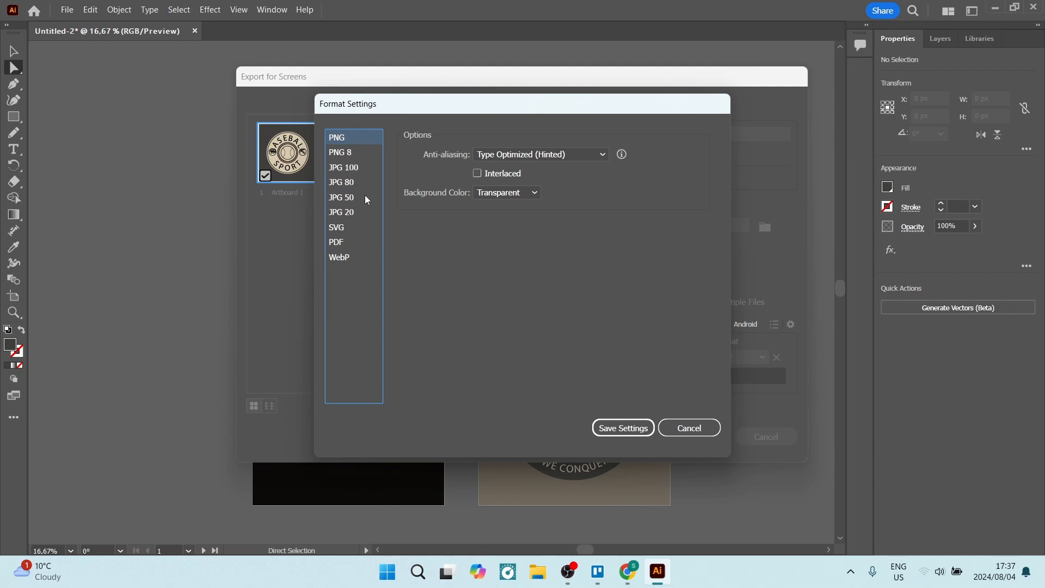
Set the PDF format to the [High Quality Print] preset and save the settings.
left_click(336, 242)
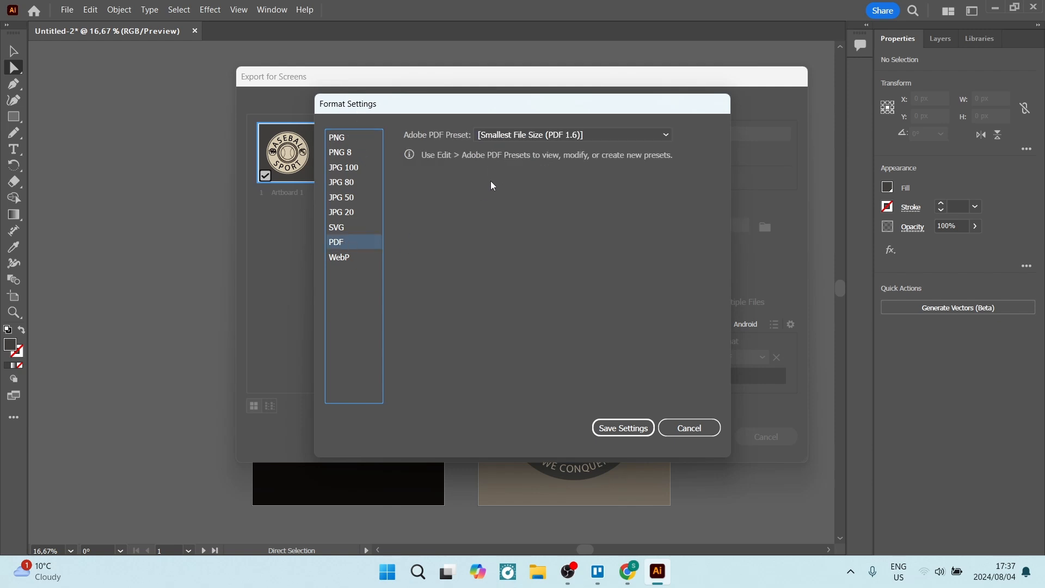
mouse_move(650, 144)
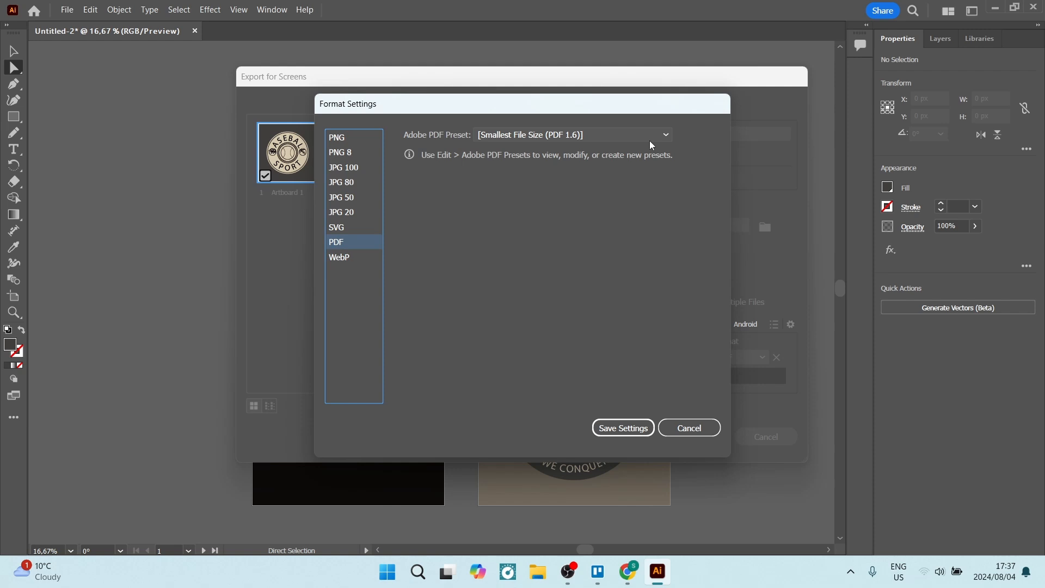
left_click(572, 135)
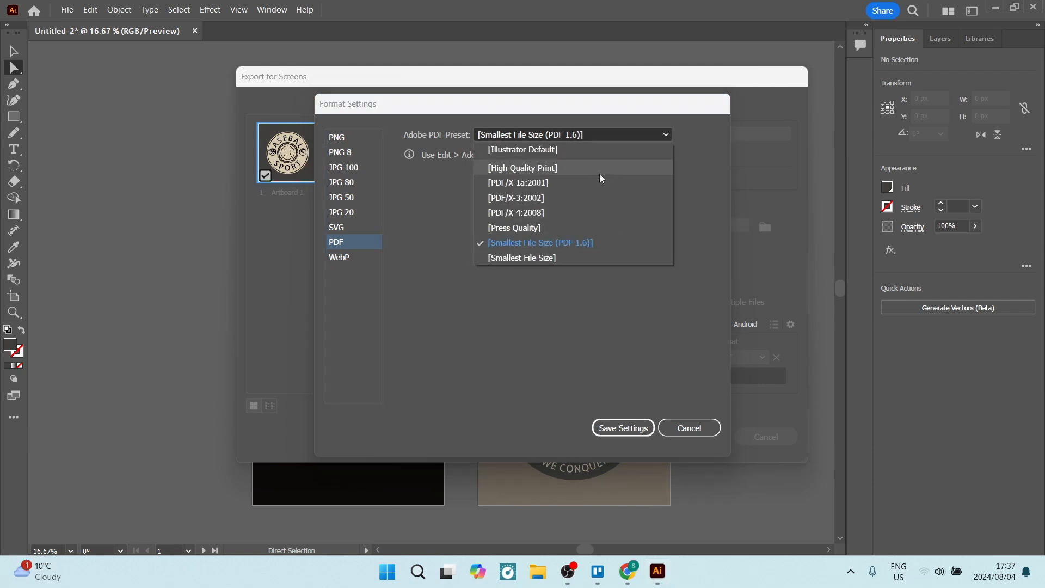
left_click(521, 168)
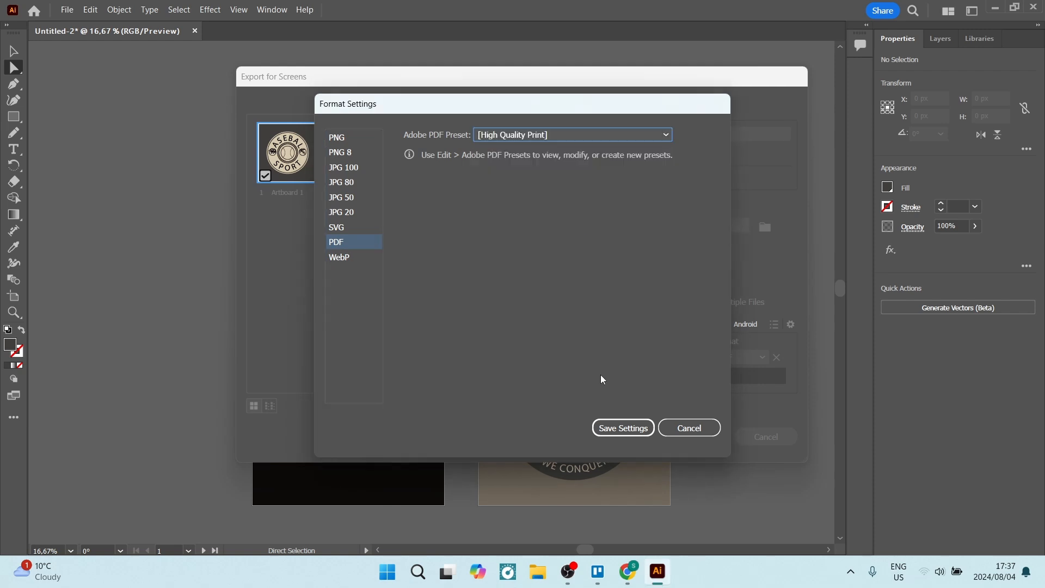
left_click(622, 427)
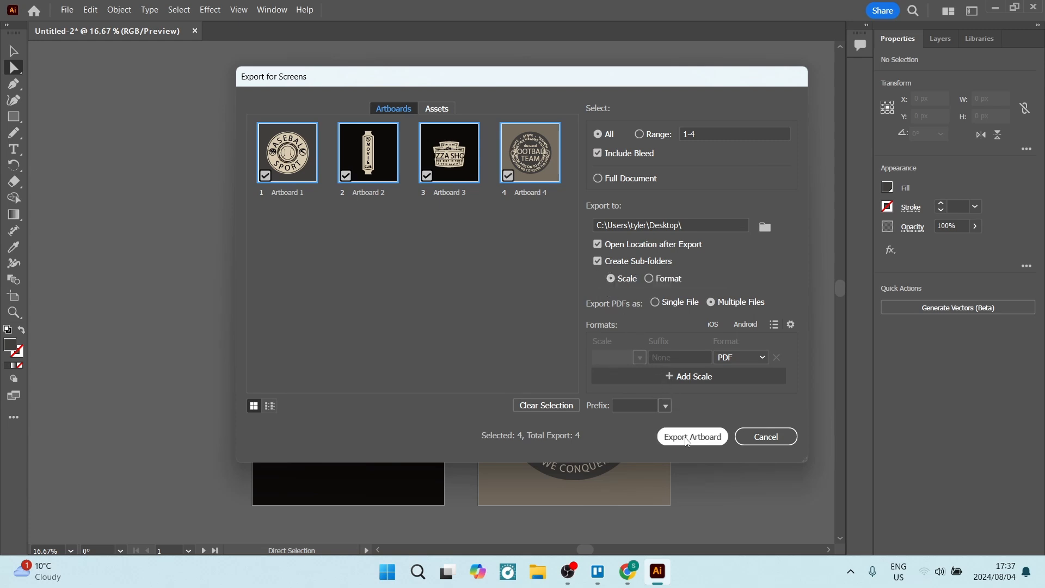
mouse_move(328, 352)
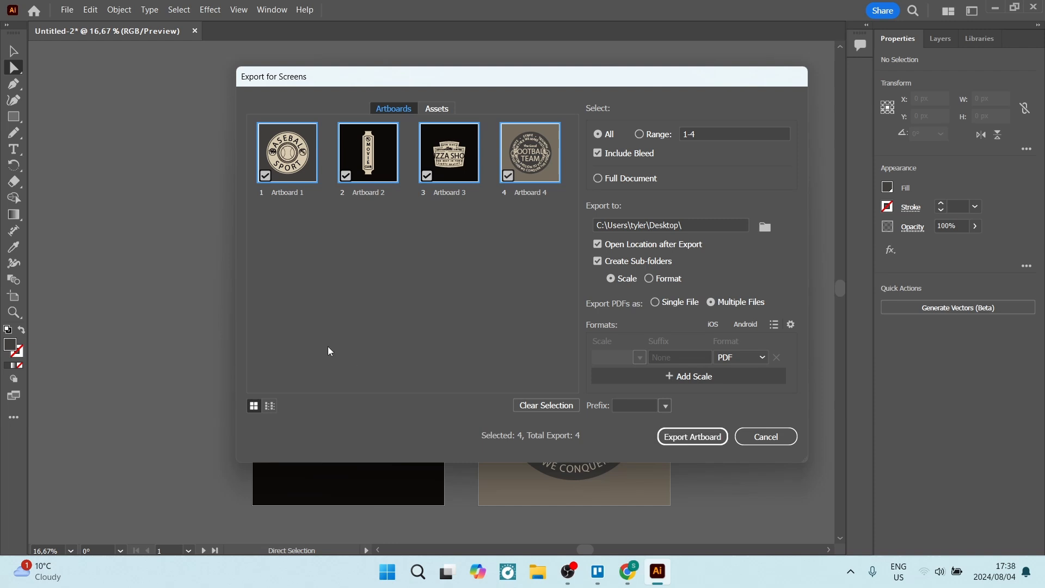
mouse_move(505, 250)
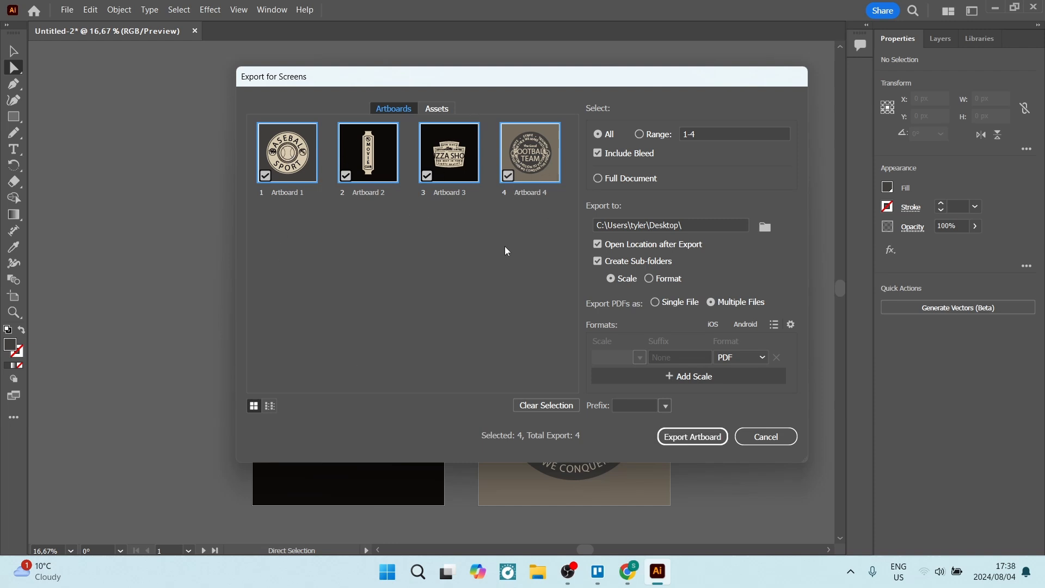
mouse_move(529, 295)
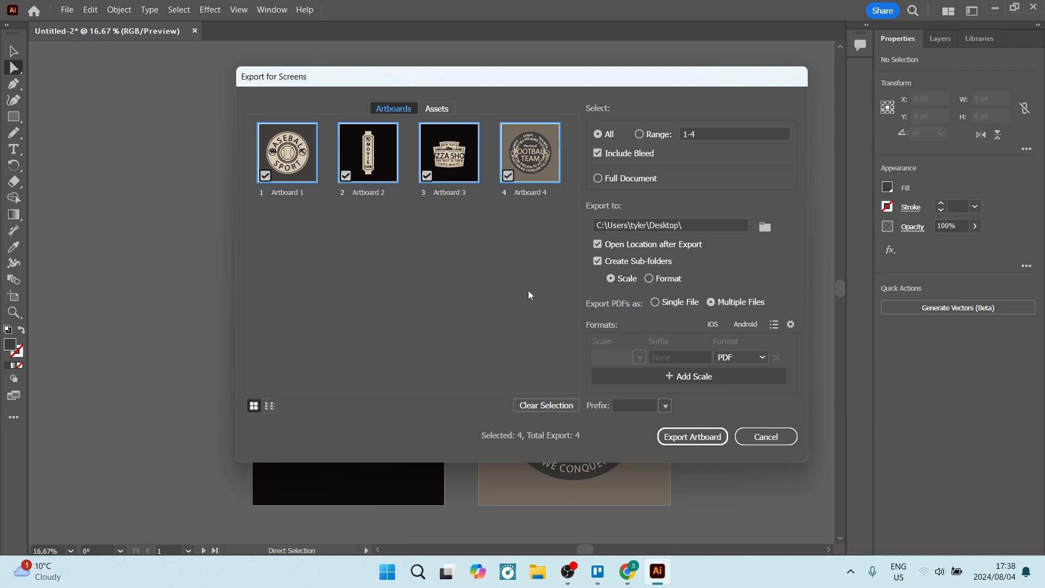